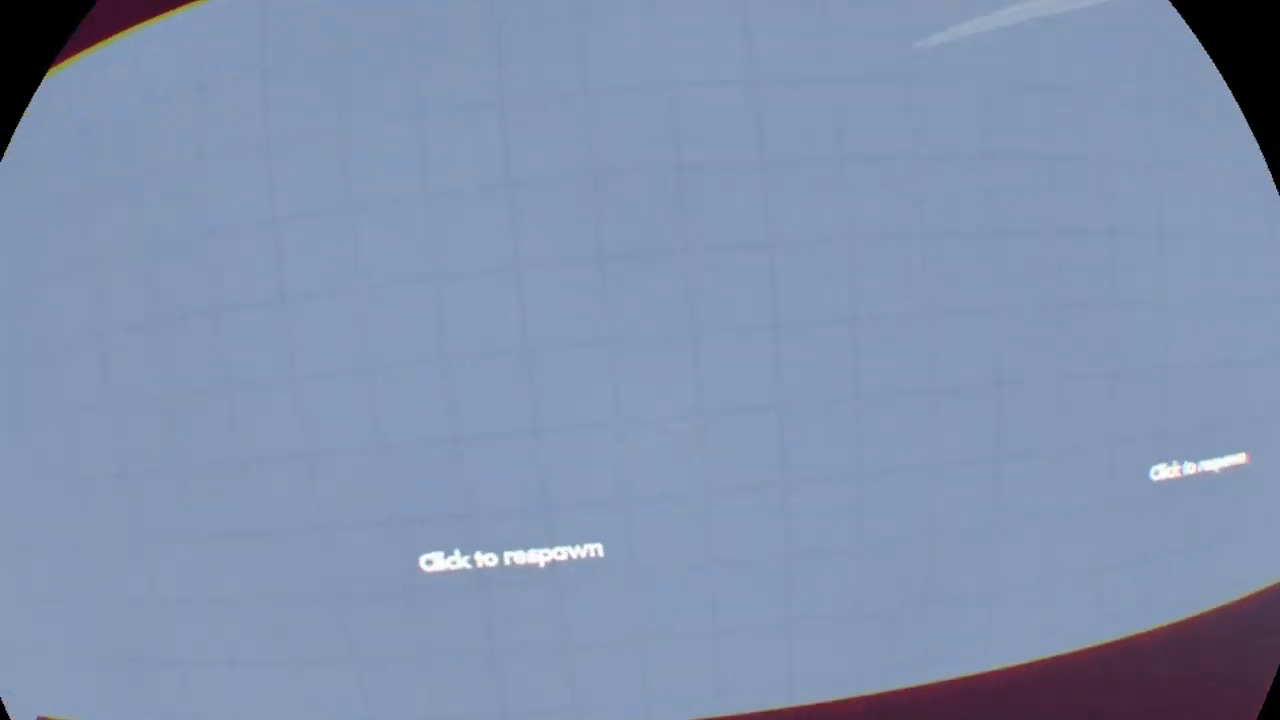
# Step: Respawn into the arena beside the dog-themed kart showing the 'Get in' prompt
pyautogui.click(511, 560)
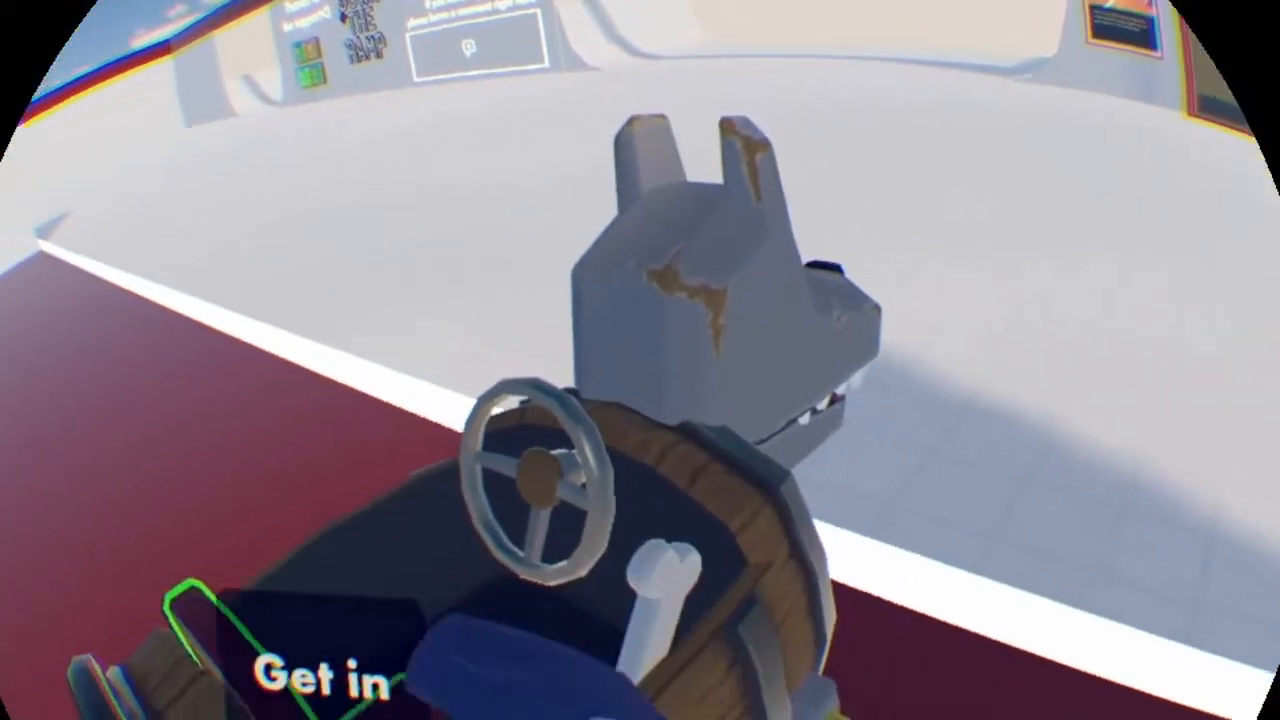